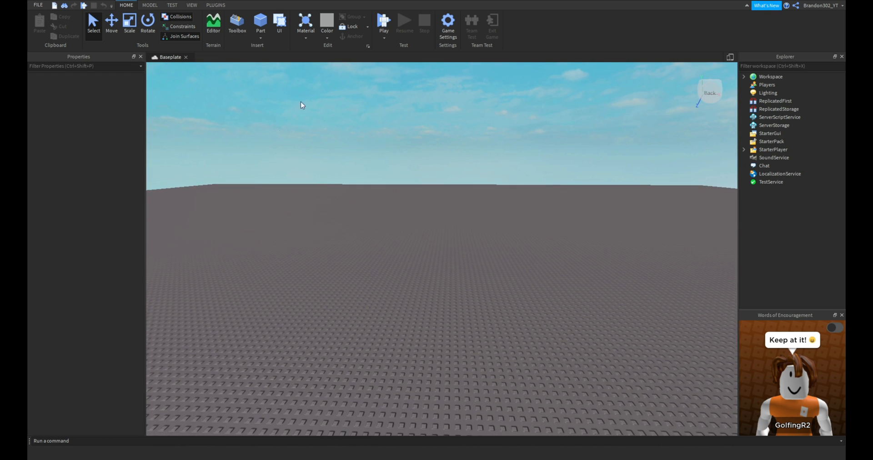
mouse_move(476, 218)
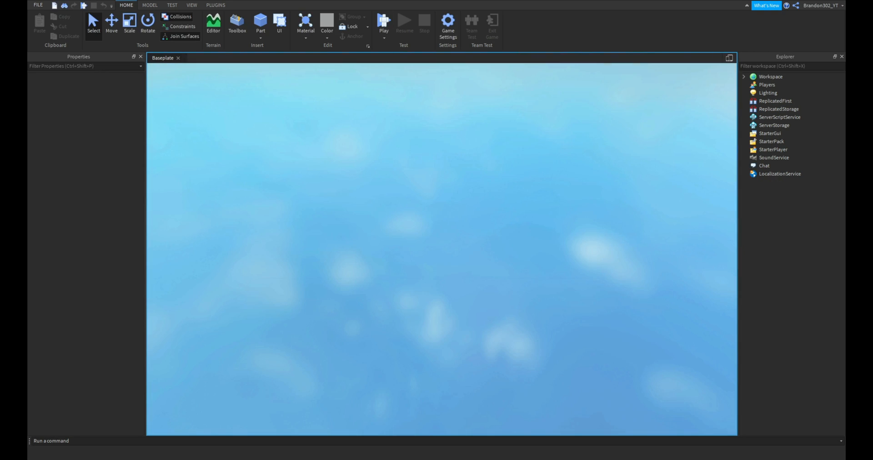
Stop the running play-test and briefly expand and collapse Workspace in Explorer
left_click(383, 24)
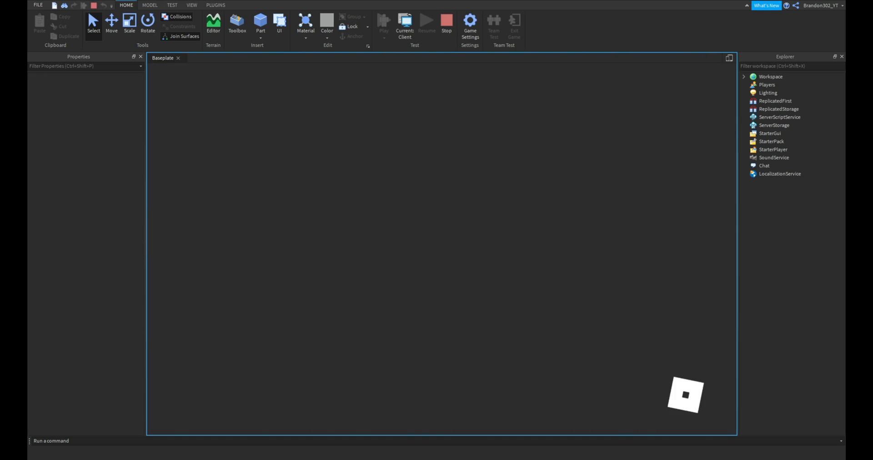
left_click(383, 21)
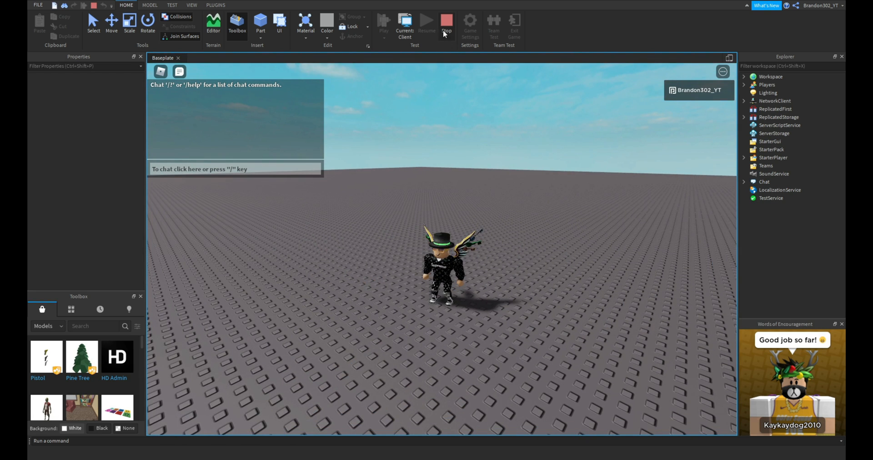
left_click(446, 23)
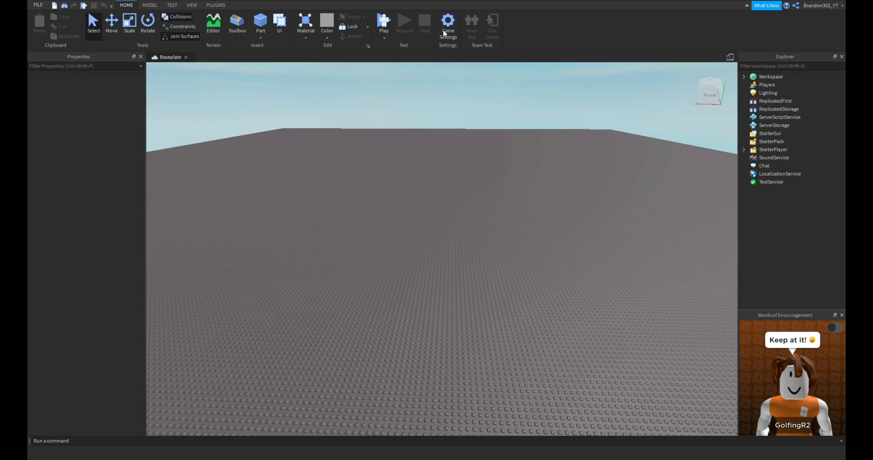
mouse_move(470, 133)
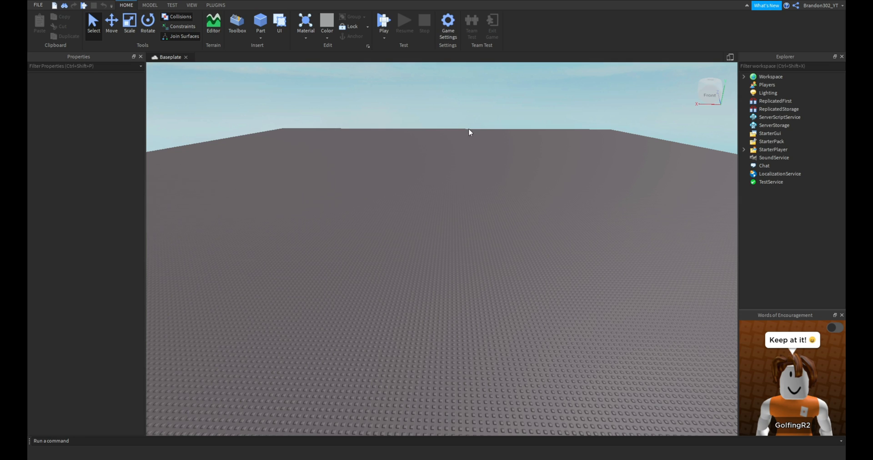
mouse_move(399, 192)
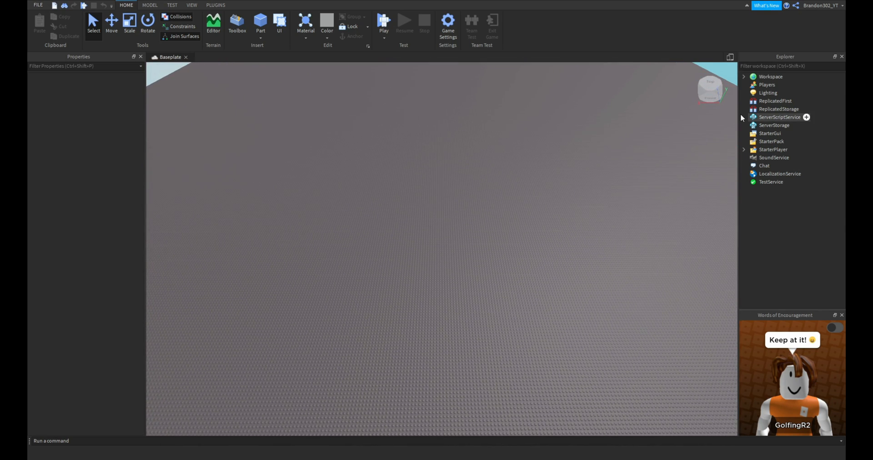
left_click(744, 76)
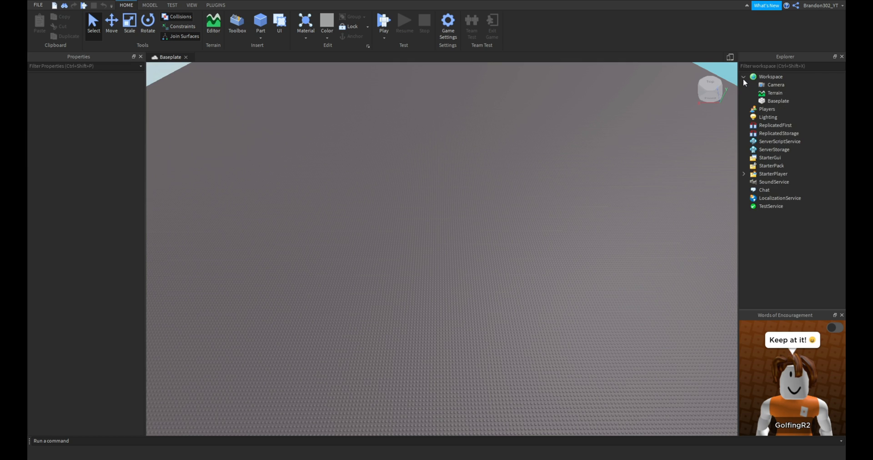
left_click(745, 76)
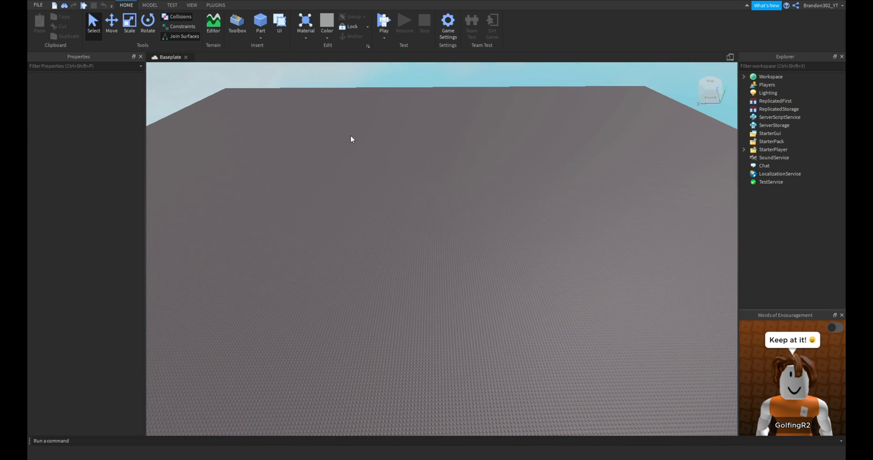
Insert a block part, set its Transparency to 1, and turn CanCollide off
left_click(260, 27)
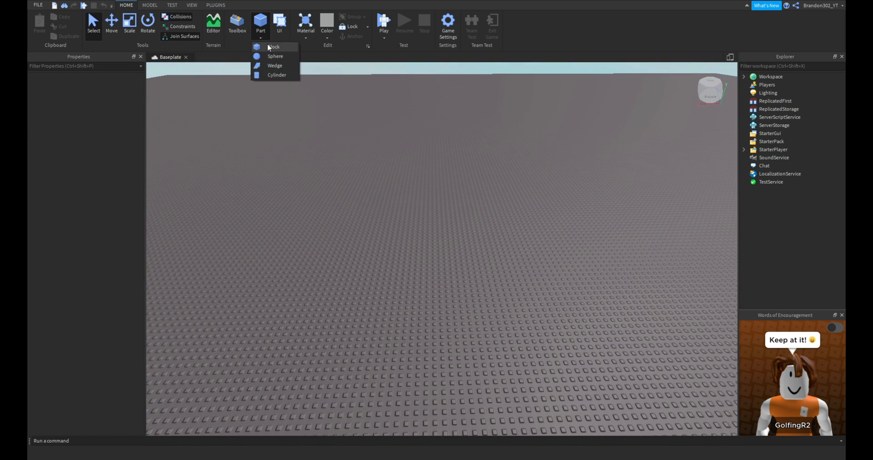
left_click(274, 47)
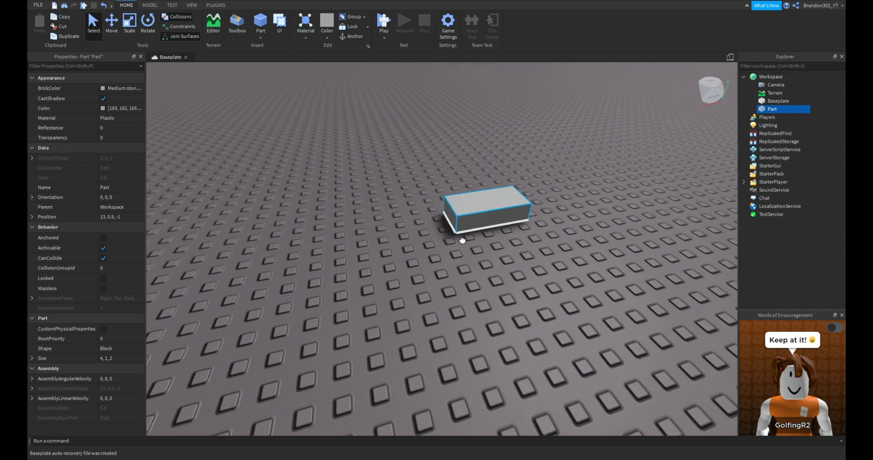
left_click(111, 138)
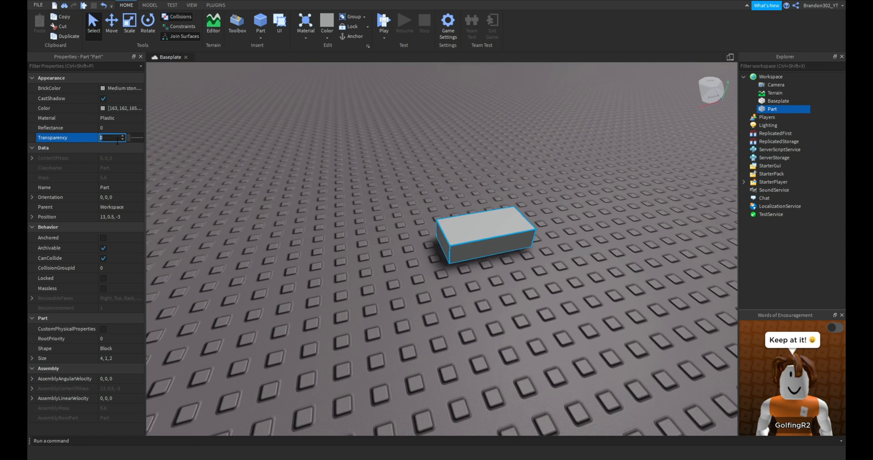
type("1")
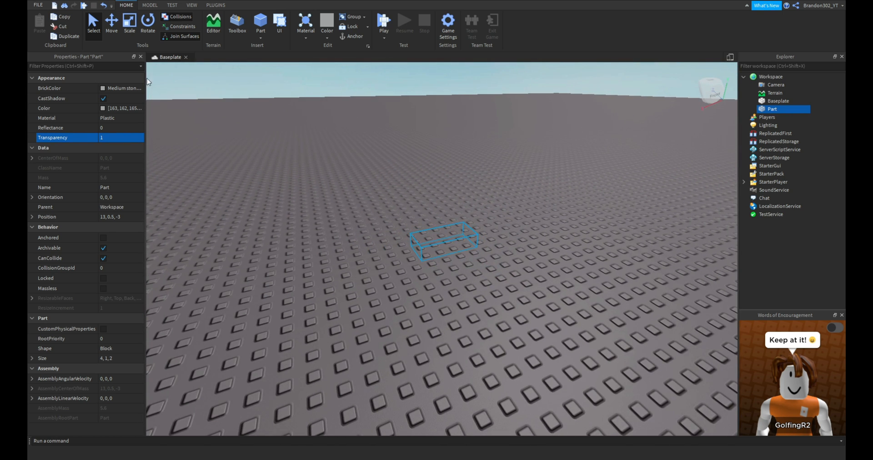
mouse_move(427, 291)
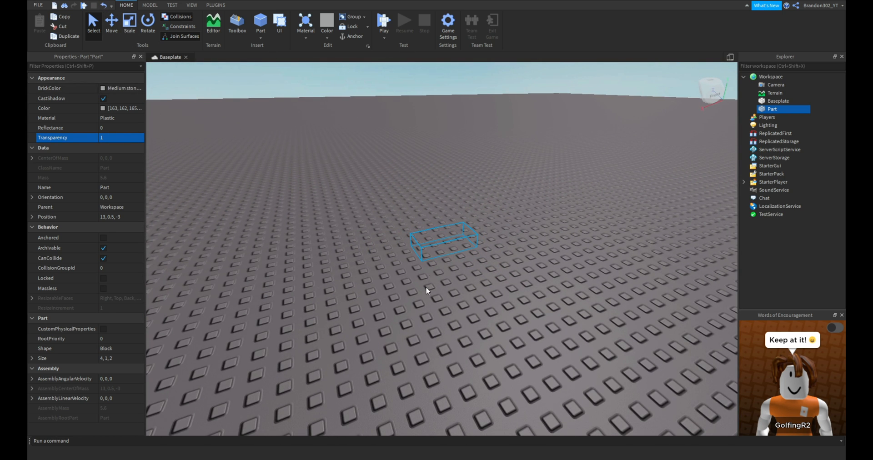
left_click(111, 21)
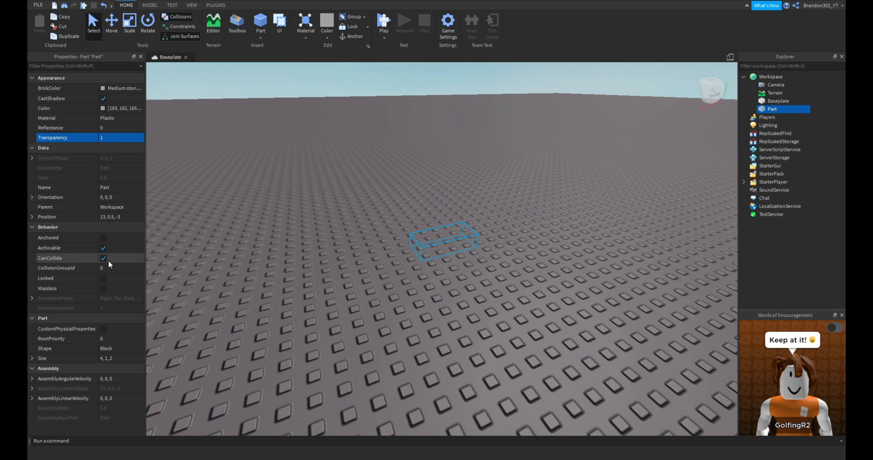
left_click(104, 258)
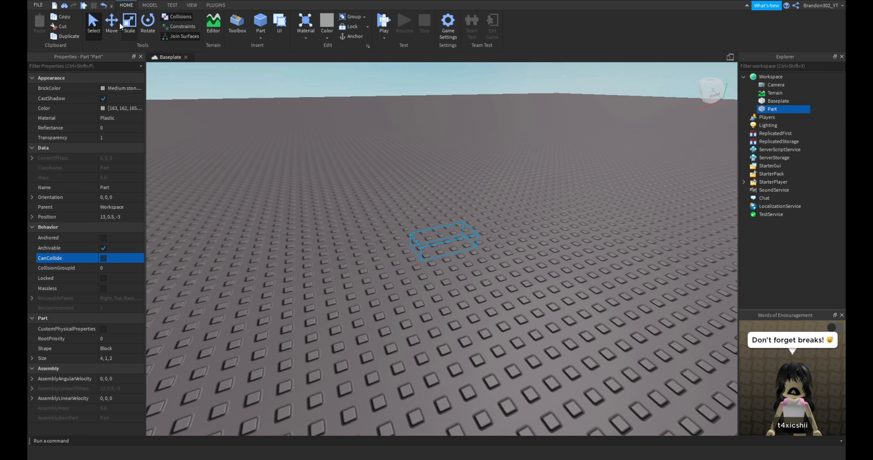
left_click(111, 24)
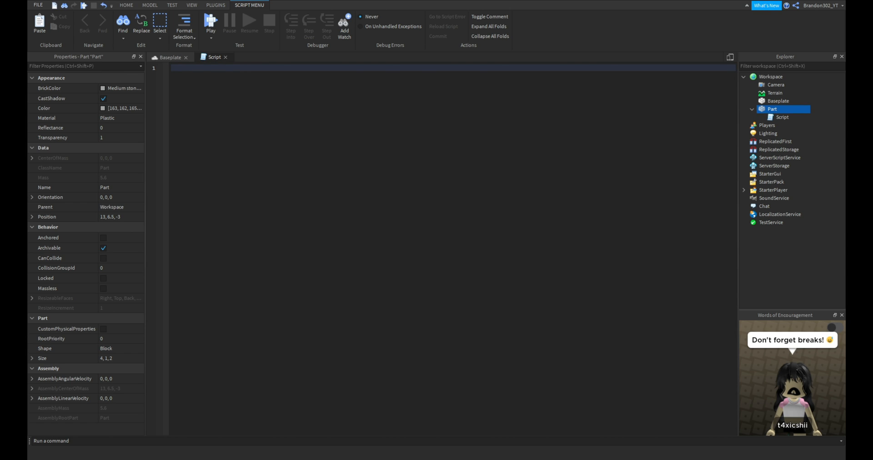
Start writing the BillboardGui head-tag code in the empty script editor
left_click(121, 187)
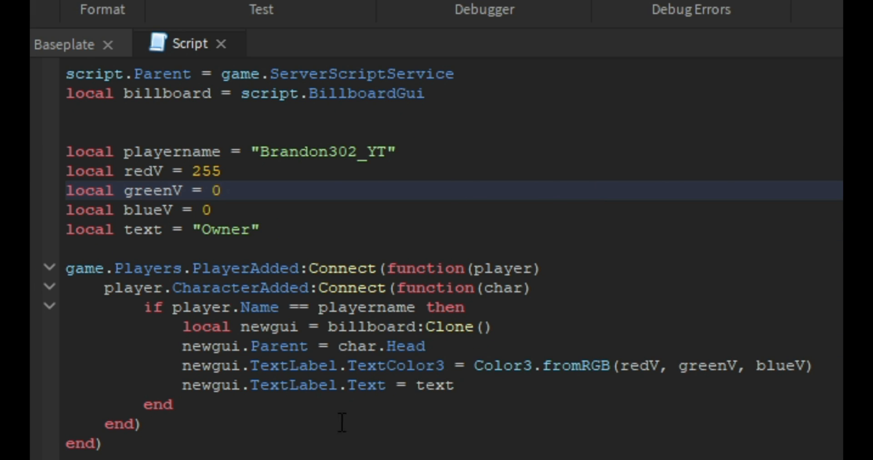
mouse_move(306, 213)
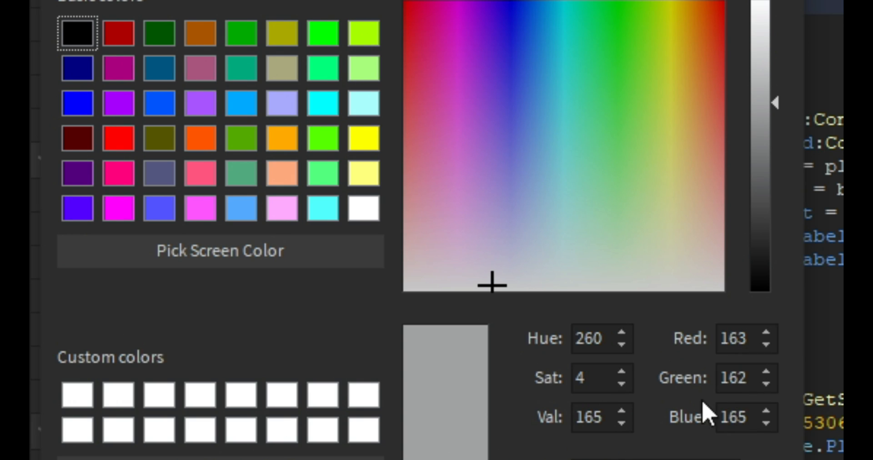
left_click(651, 38)
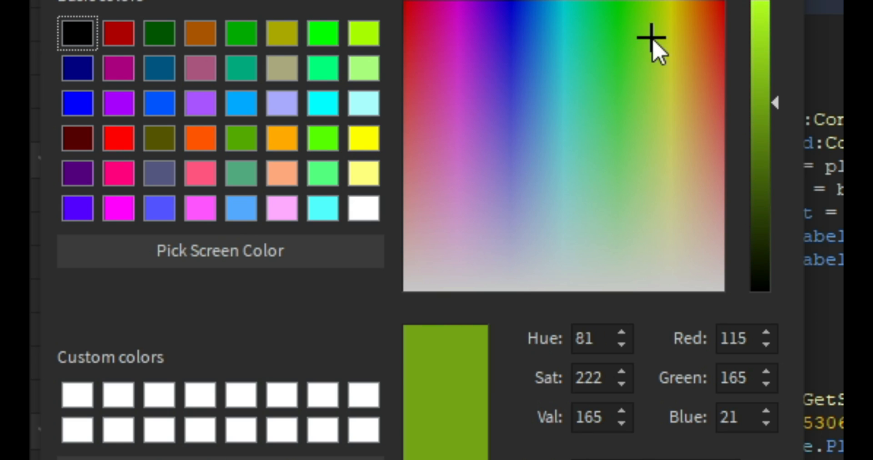
left_click(663, 5)
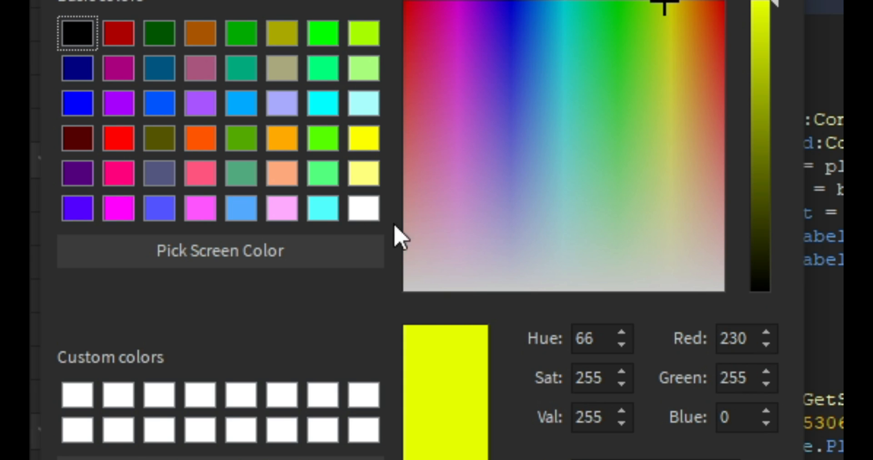
left_click(551, 44)
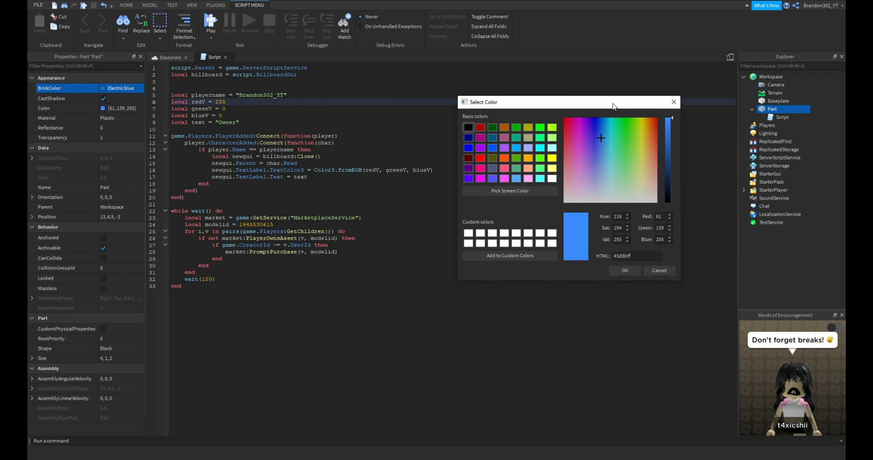
mouse_move(223, 104)
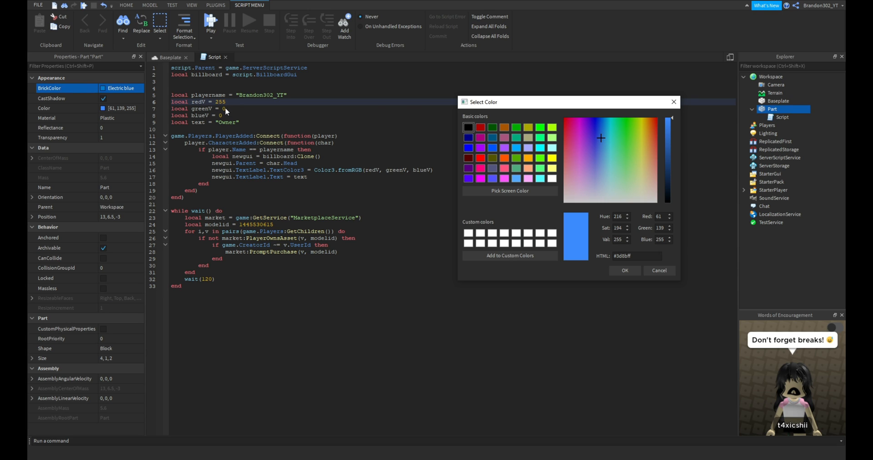
mouse_move(689, 269)
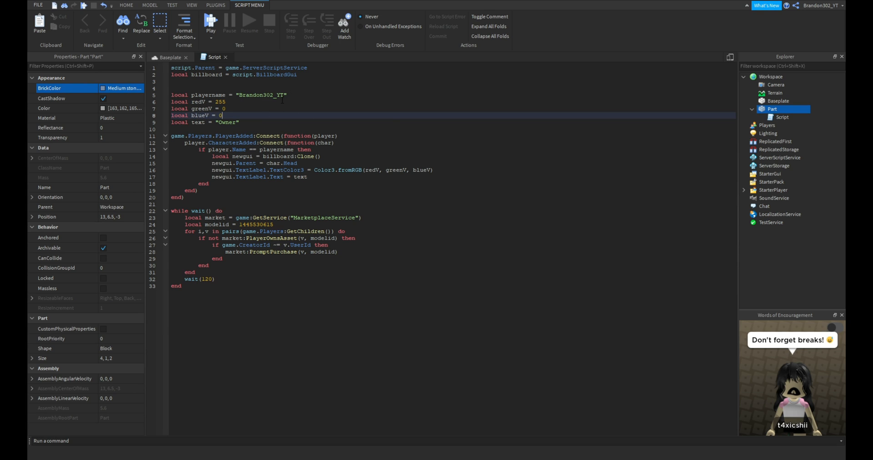
Trial comma-separated extra names after the player name string on line 5
double_click(273, 94)
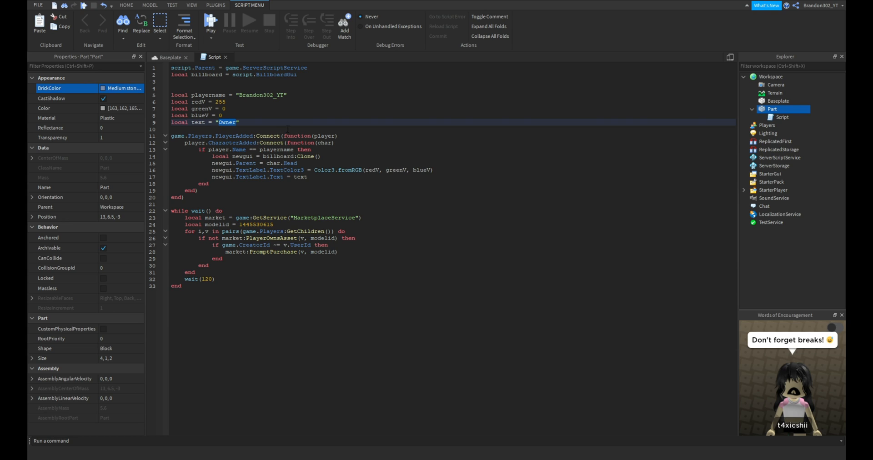
double_click(227, 122)
type("Admi")
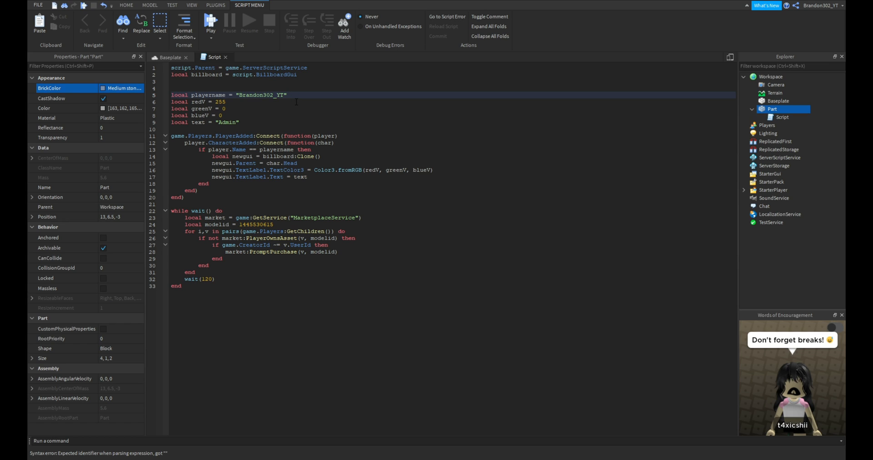
type(",")
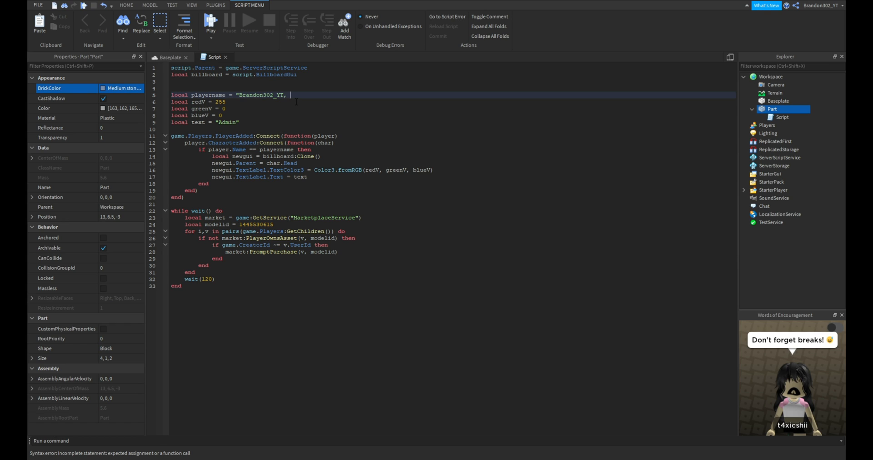
key("Backspace")
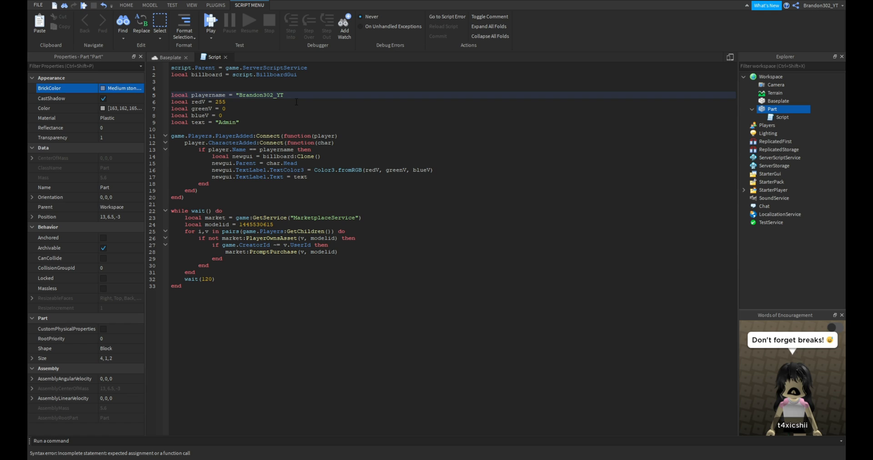
type(",")
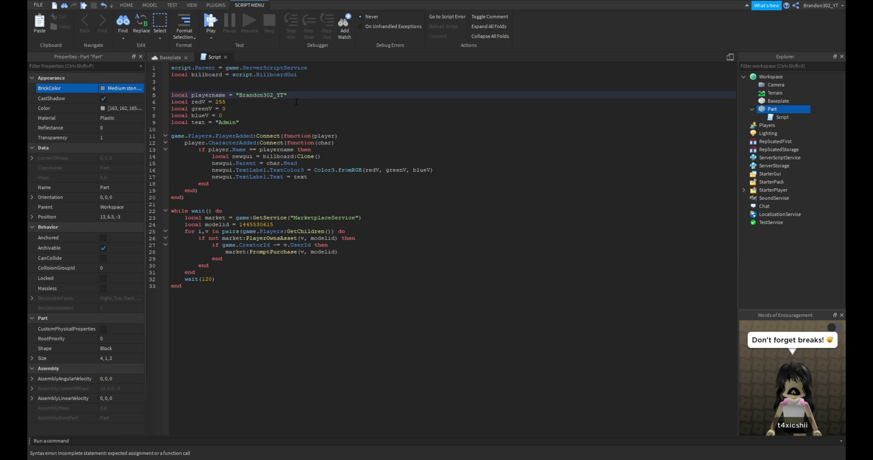
left_click(289, 95)
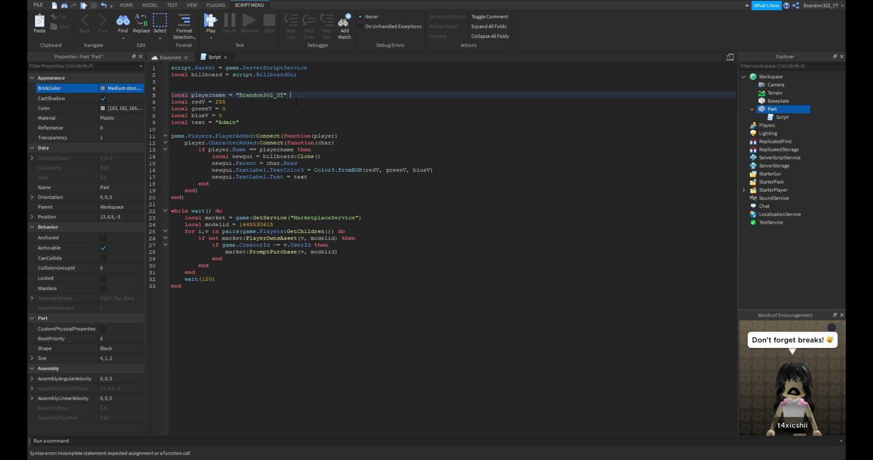
type(",\"\"")
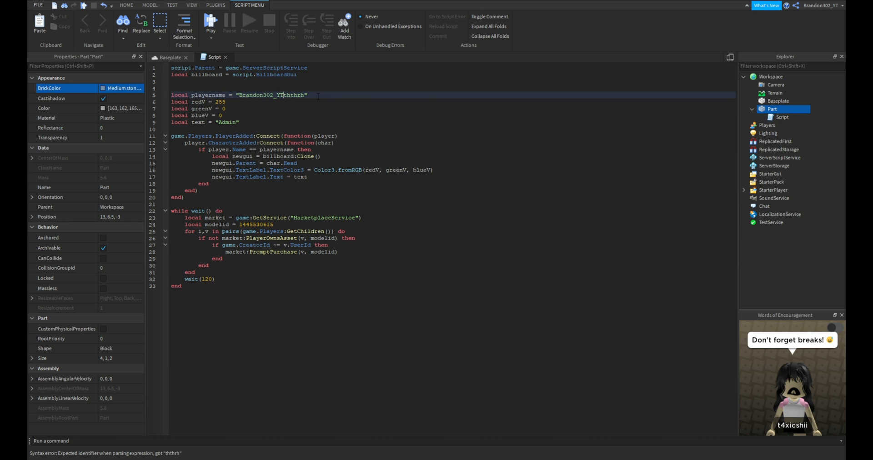
type("\" \"")
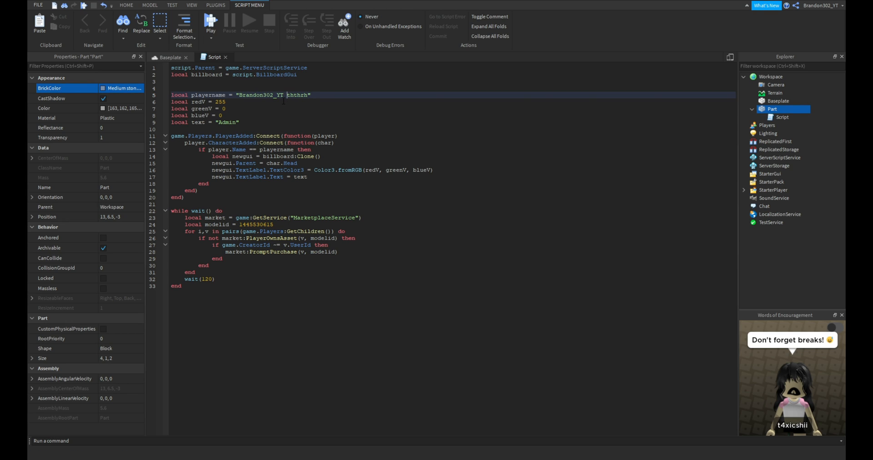
type(",")
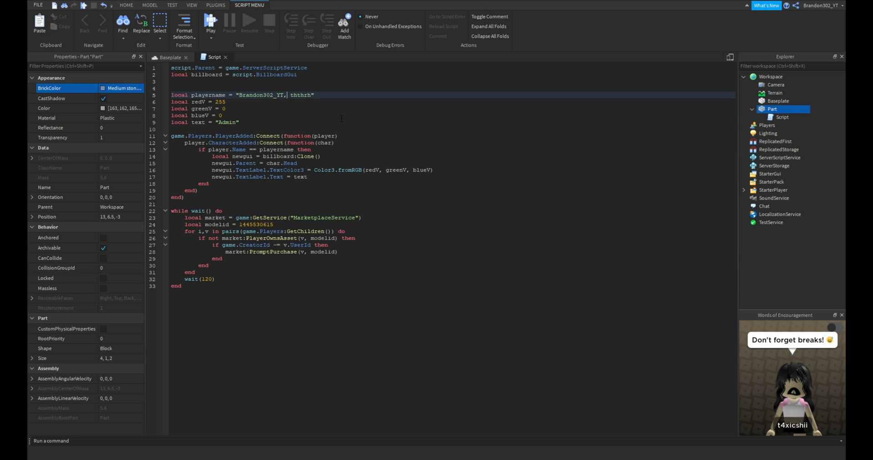
key("Backspace")
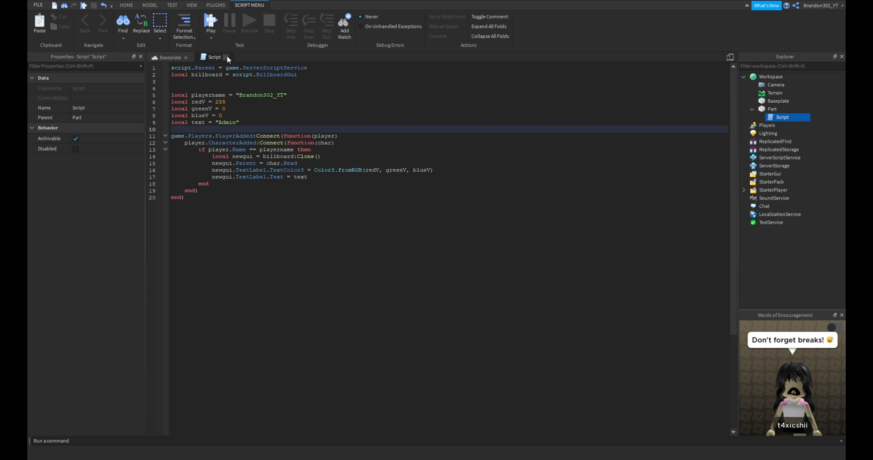
Close the Script editor to return to the Baseplate scene
left_click(169, 57)
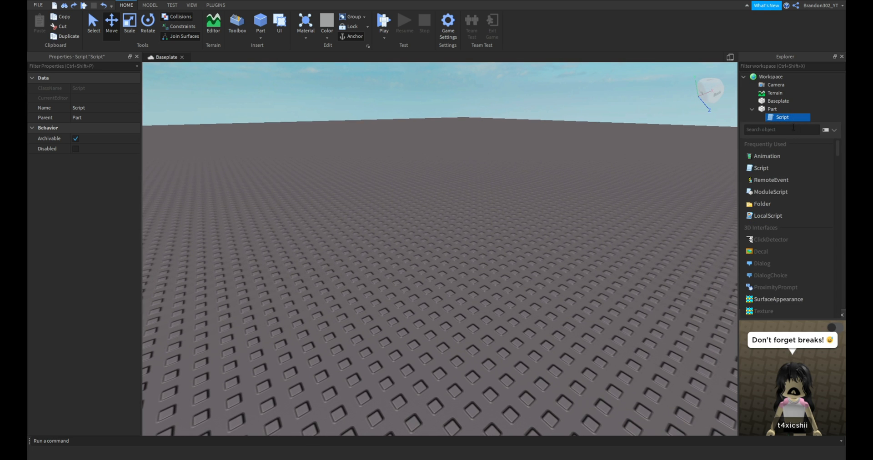
Add a BillboardGui: Active off, StudsOffset 0,3.5,0, ZIndexBehavior Global, ClipsDescendants off
type("bi")
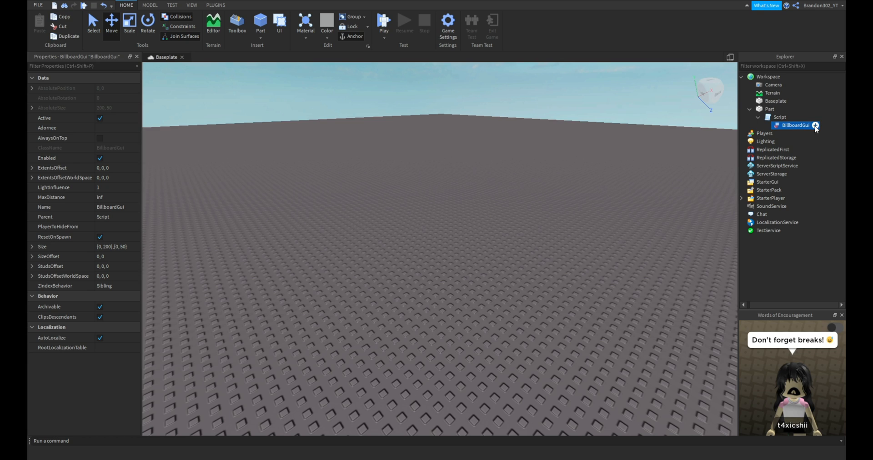
mouse_move(343, 223)
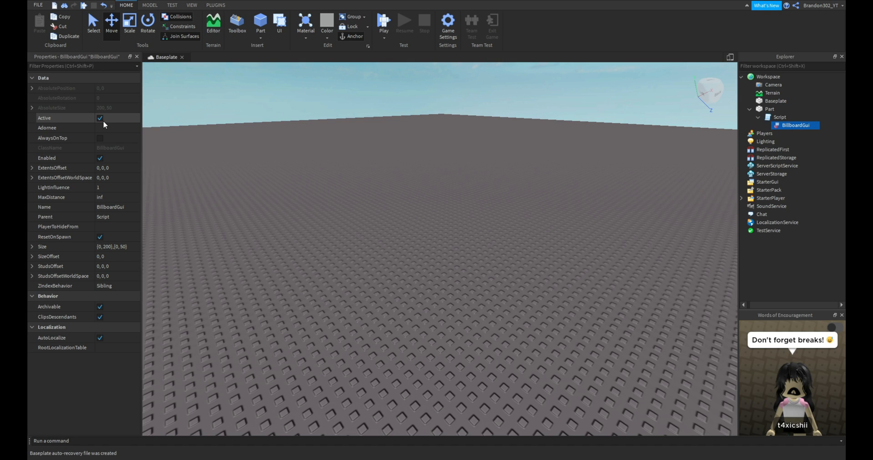
left_click(100, 117)
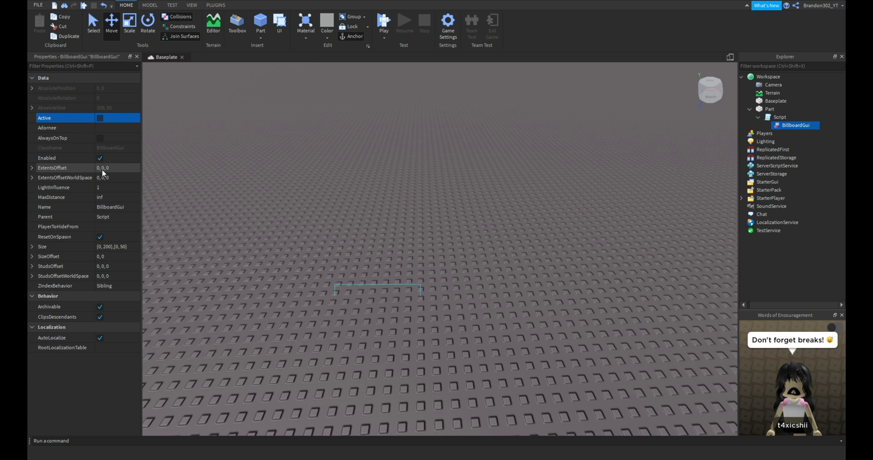
mouse_move(110, 199)
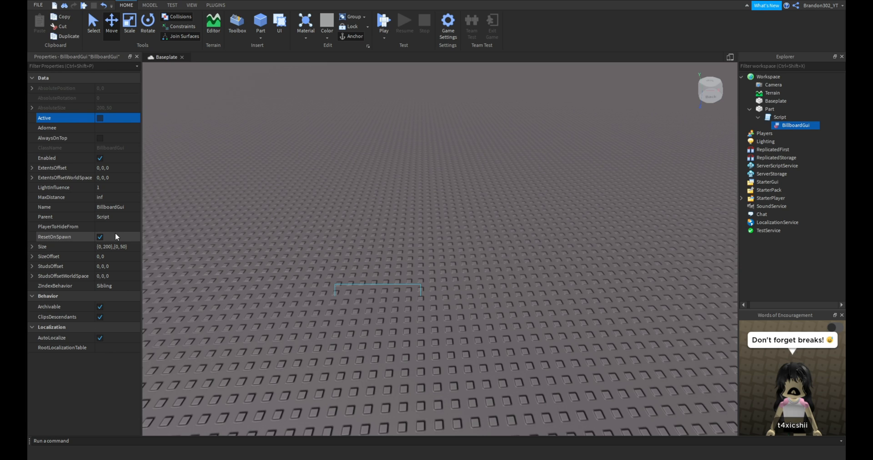
left_click(117, 265)
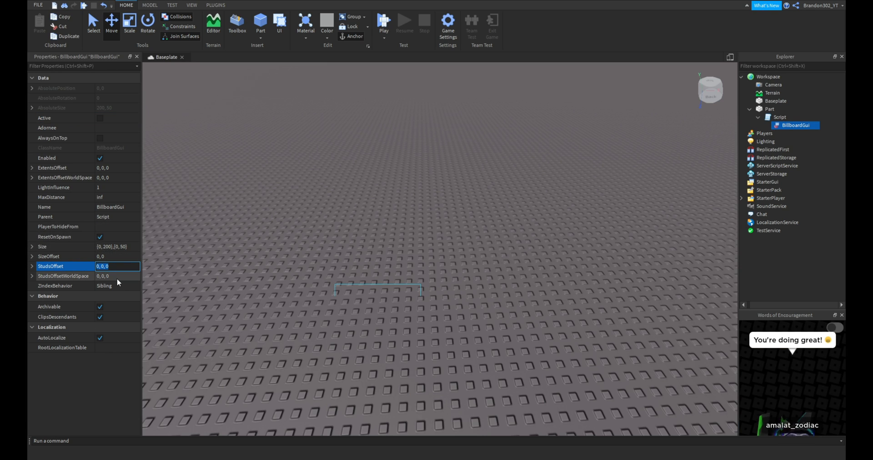
left_click(117, 266)
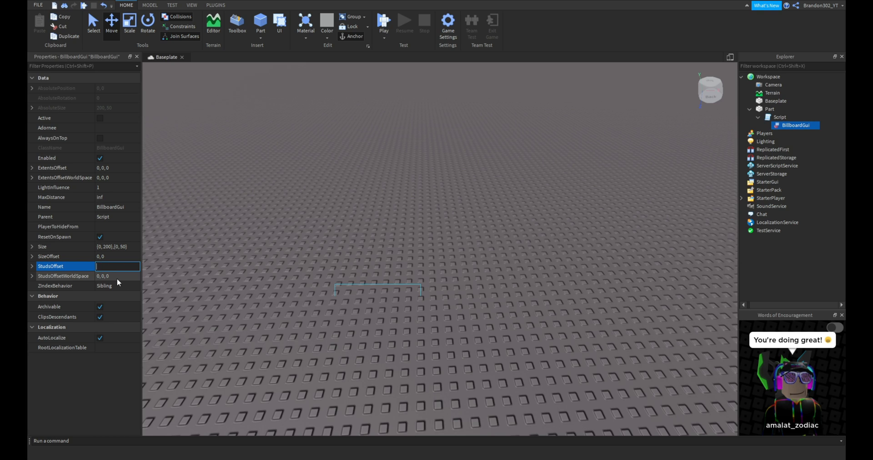
type("0, 3.5")
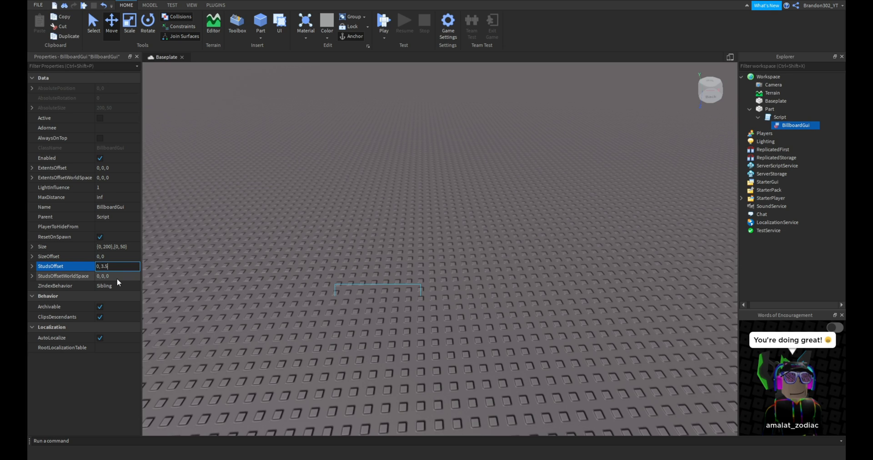
type(", 0")
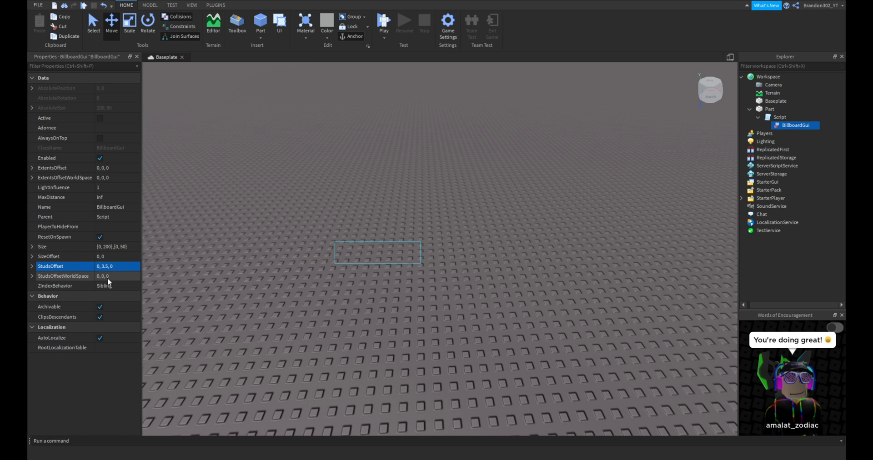
mouse_move(110, 279)
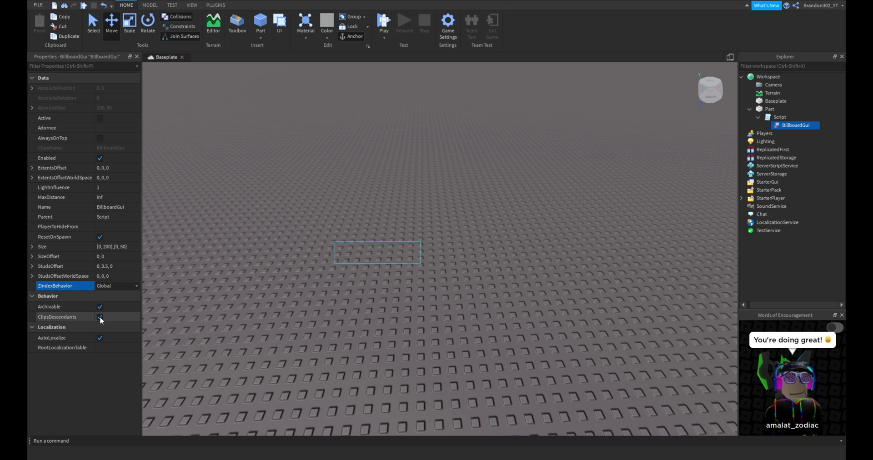
left_click(100, 317)
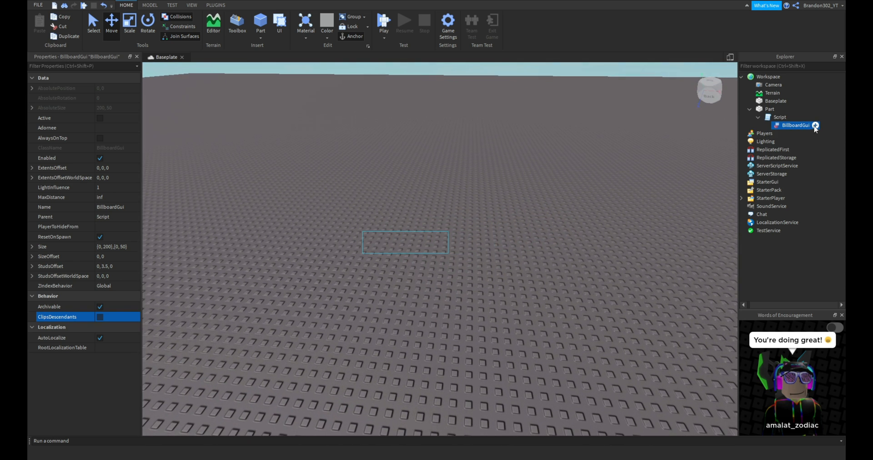
Add a TextLabel with BackgroundTransparency 1, a different font, and text 'Admin'
left_click(816, 126)
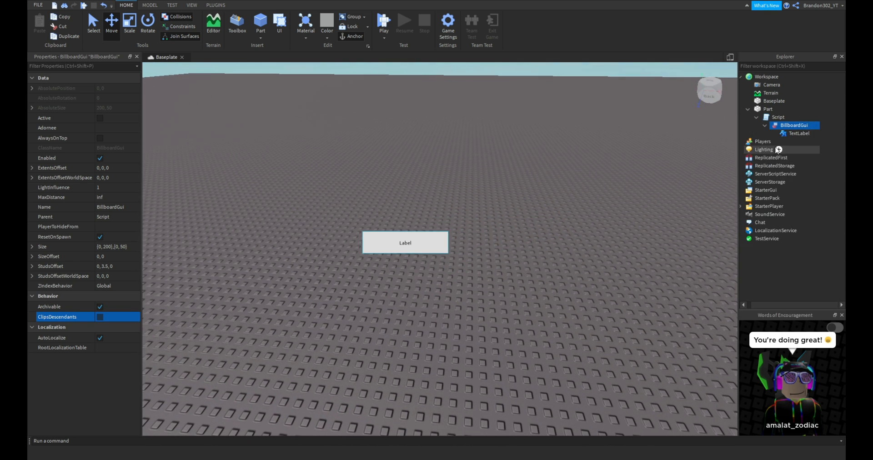
left_click(799, 133)
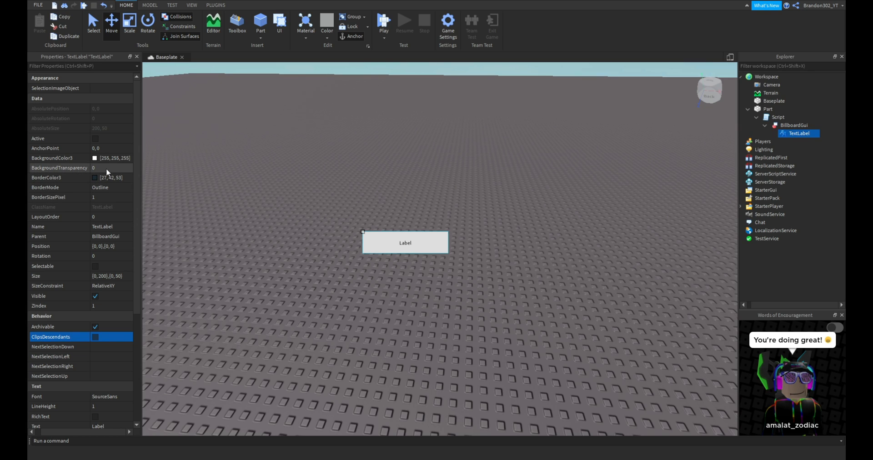
left_click(106, 168)
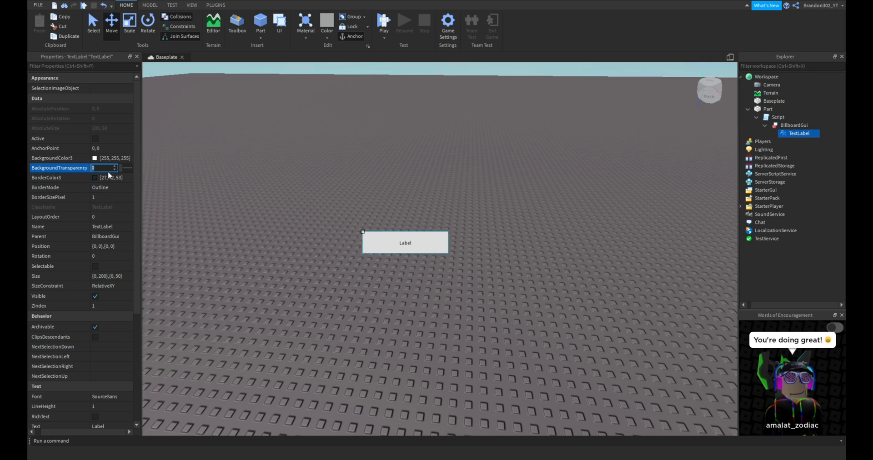
type("1")
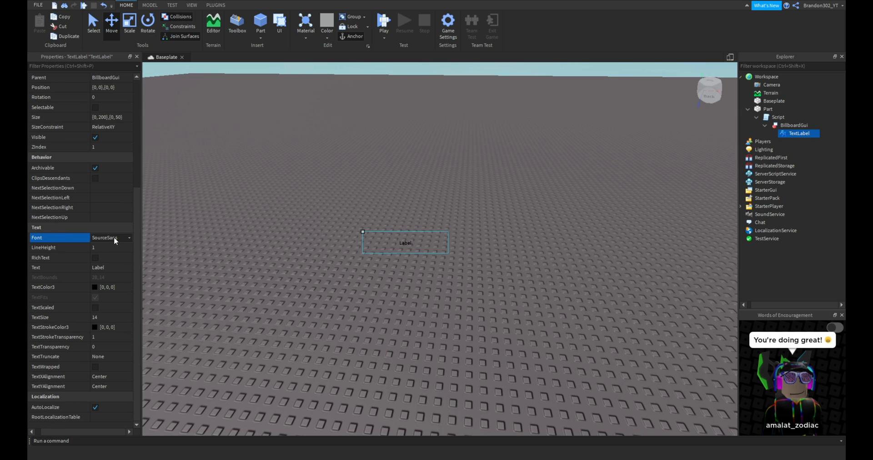
left_click(110, 237)
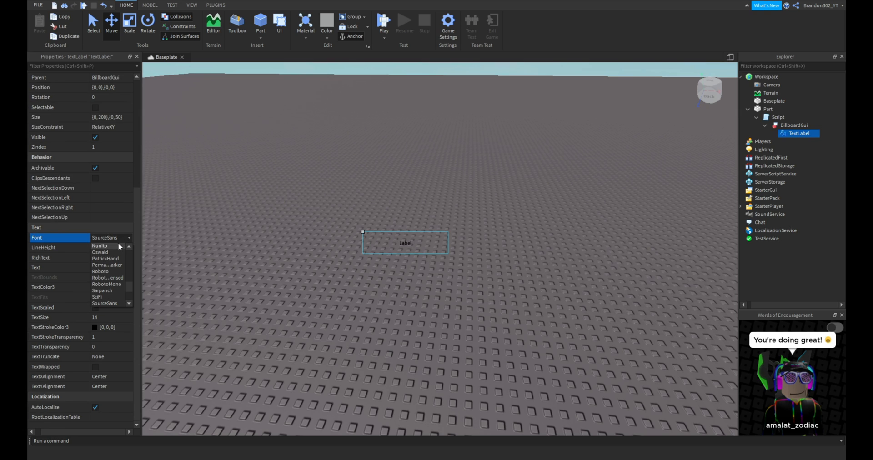
left_click(129, 238)
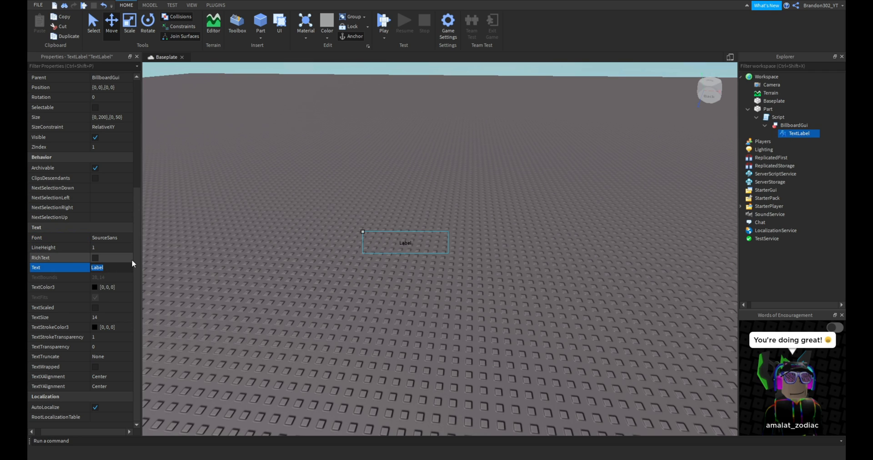
type("Admin")
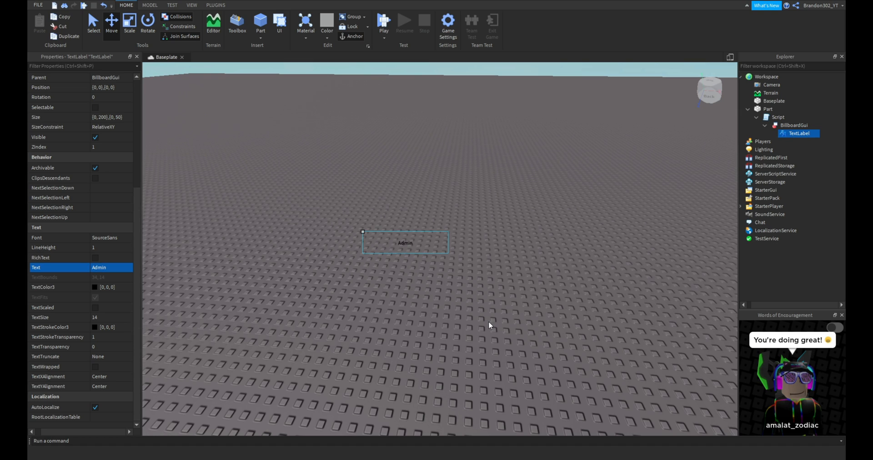
Make the Admin text red with stroke colour 54,54,54, and enable TextWrapped
left_click(106, 286)
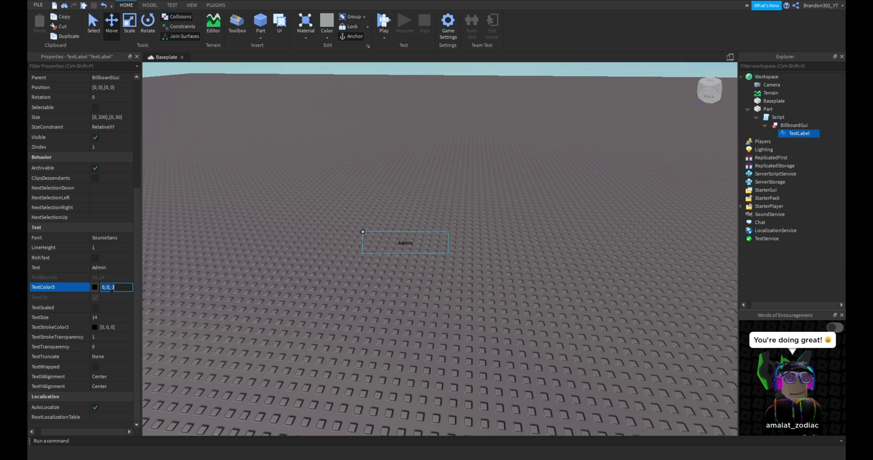
left_click(95, 287)
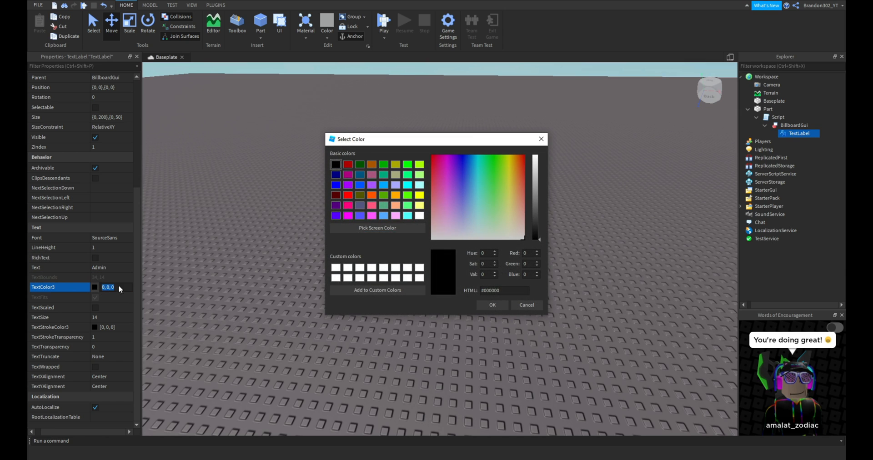
left_click(491, 305)
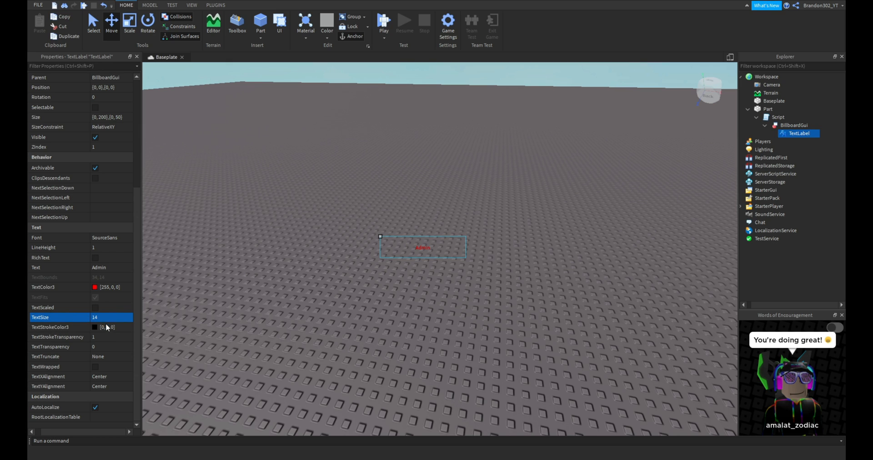
left_click(109, 327)
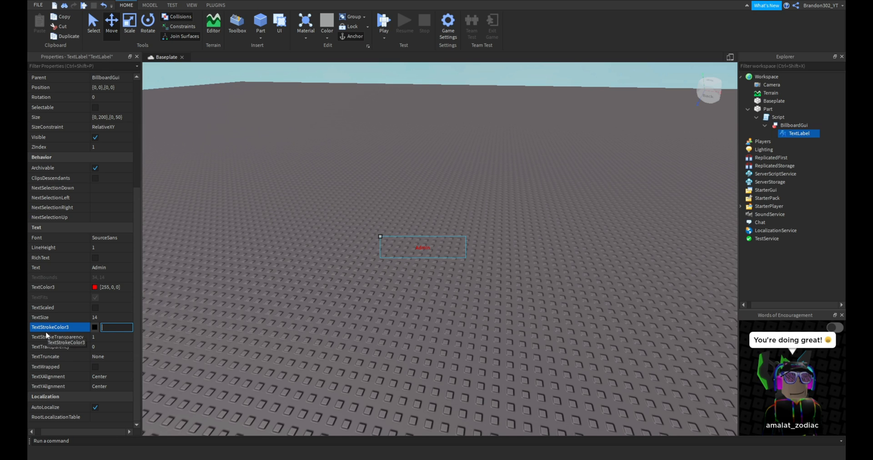
type("54, 54, 54]")
left_click(112, 337)
type("0")
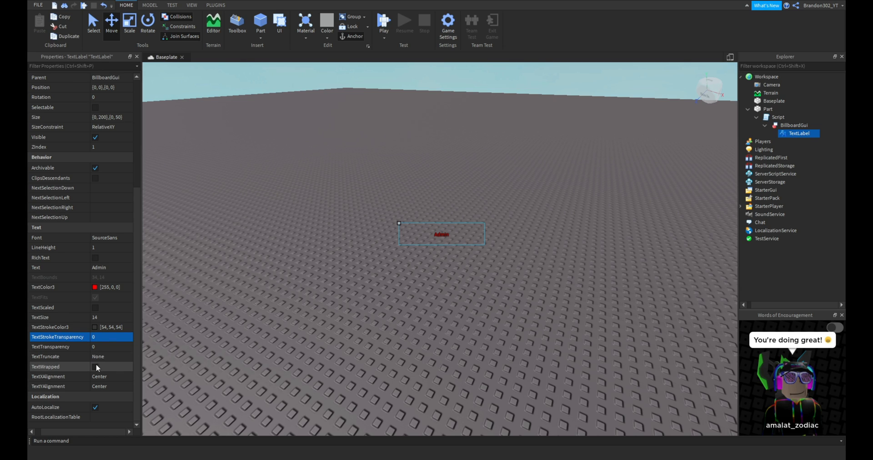
left_click(94, 367)
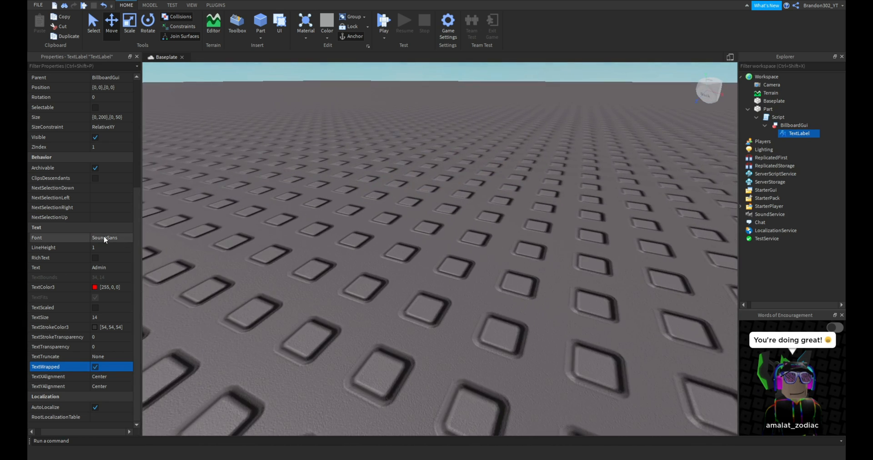
Raise TextSize through 20 and 40 to 50, and set stroke colour 64,64,64
left_click(110, 238)
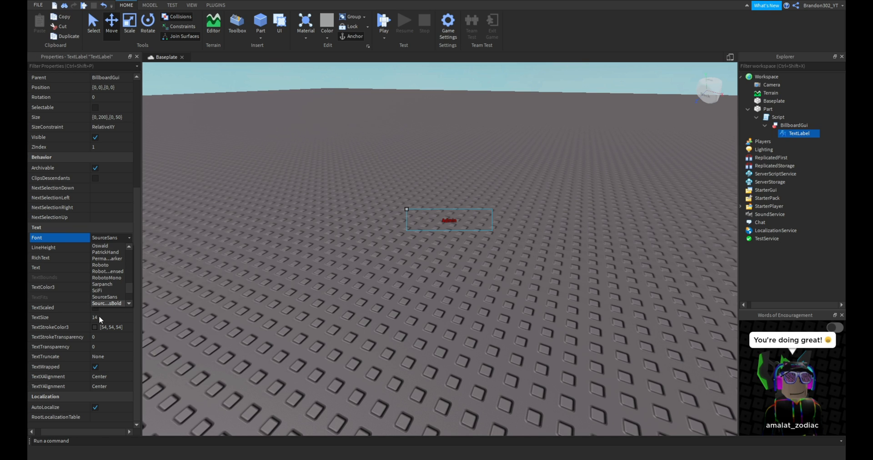
left_click(110, 318)
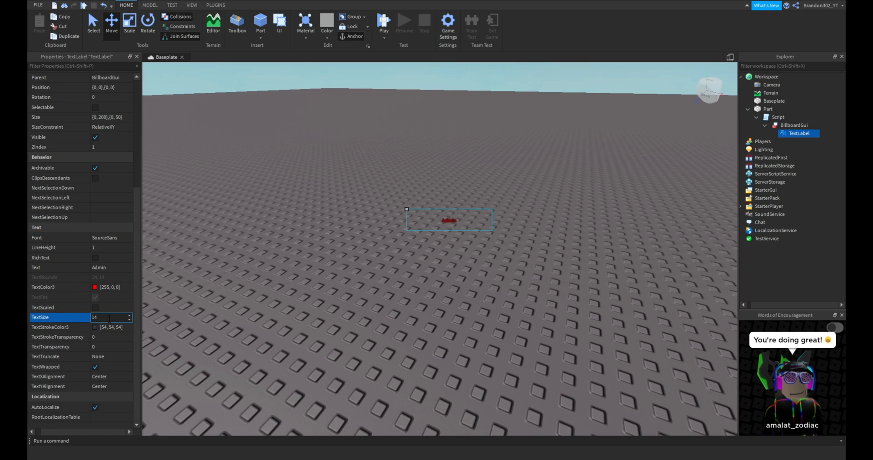
type("20")
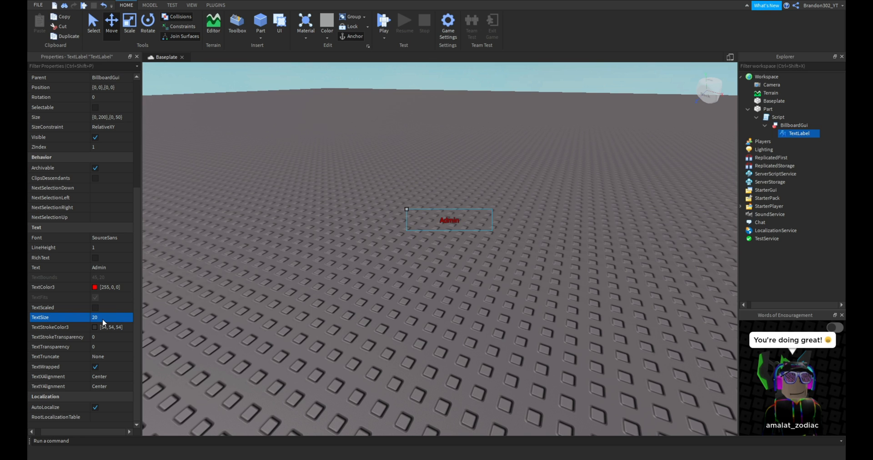
left_click(108, 318)
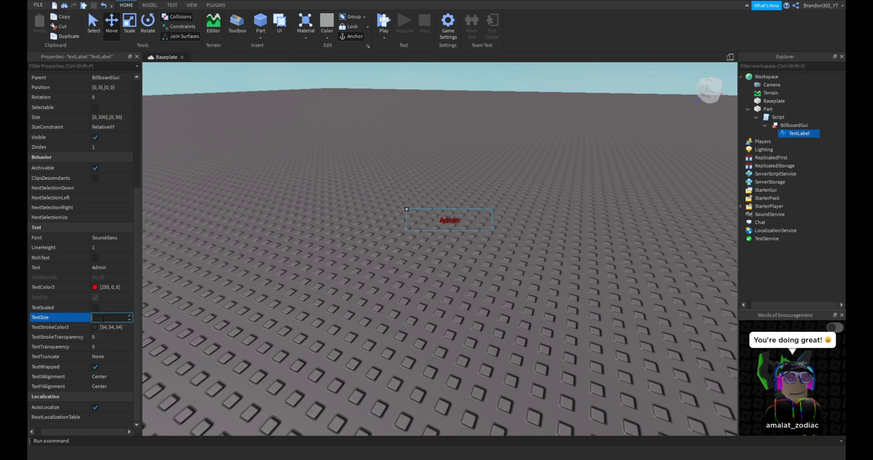
type("40")
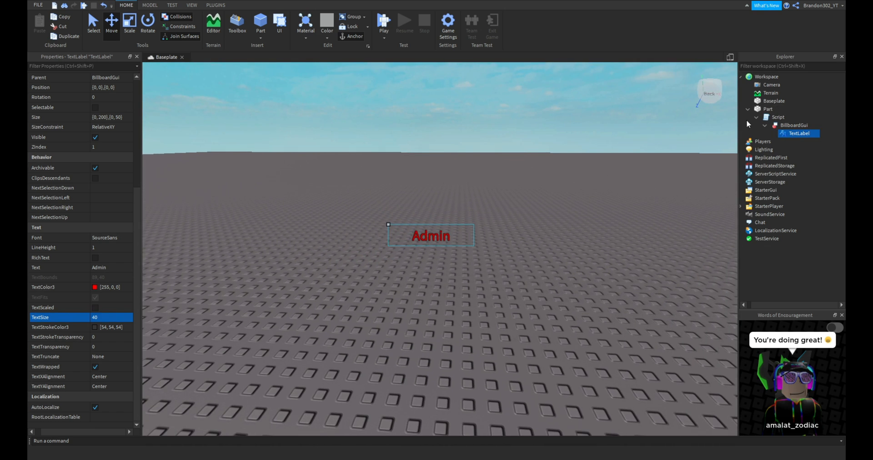
left_click(110, 317)
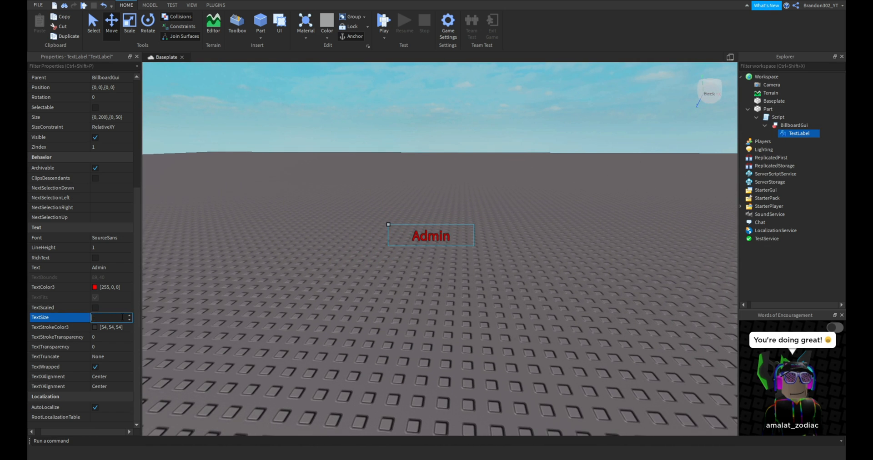
type("50")
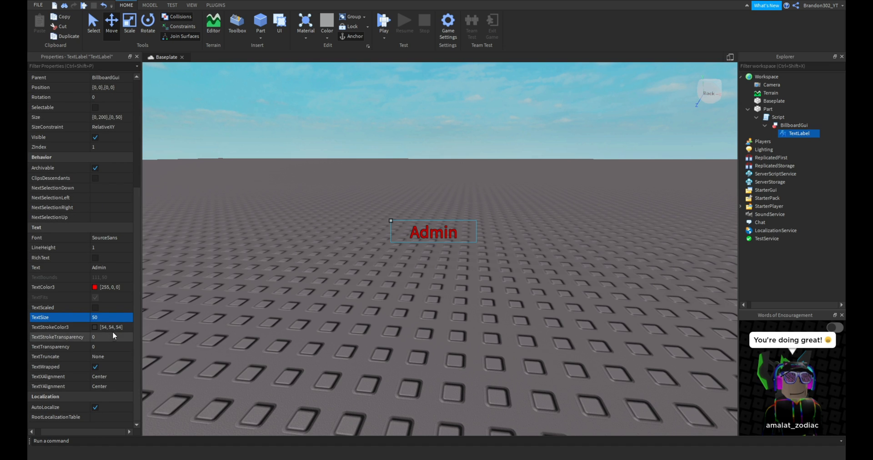
left_click(112, 327)
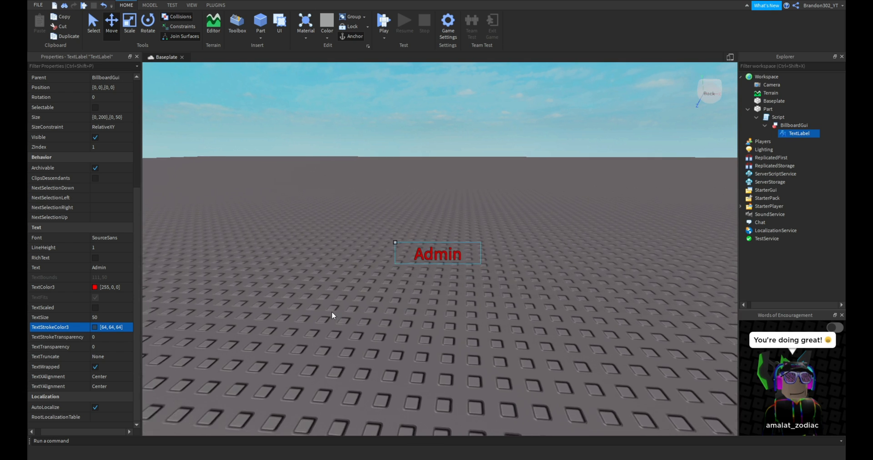
Group the Part holding the script and Admin label into a Model
left_click(772, 108)
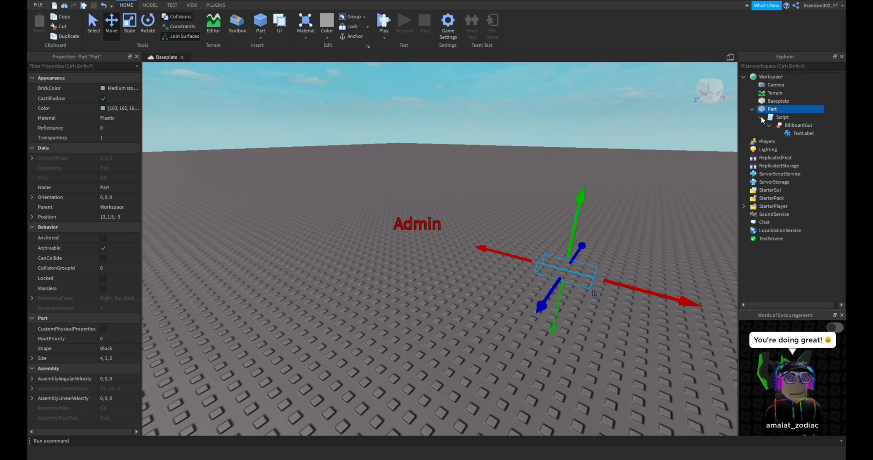
right_click(773, 109)
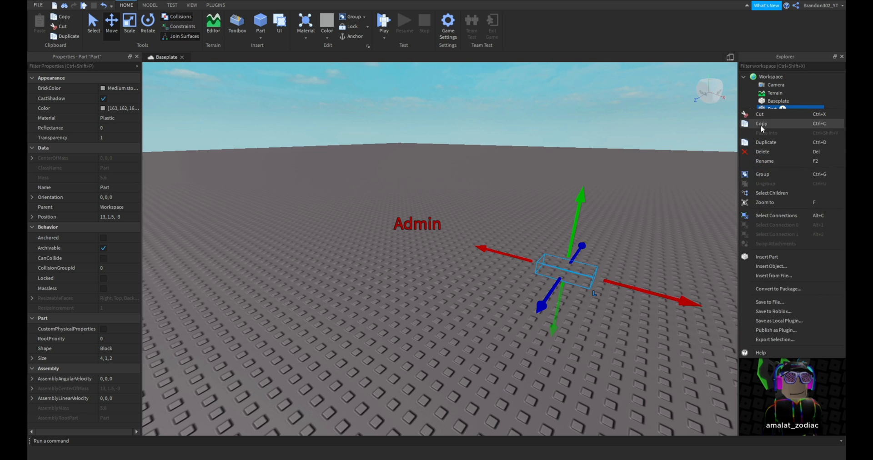
mouse_move(773, 256)
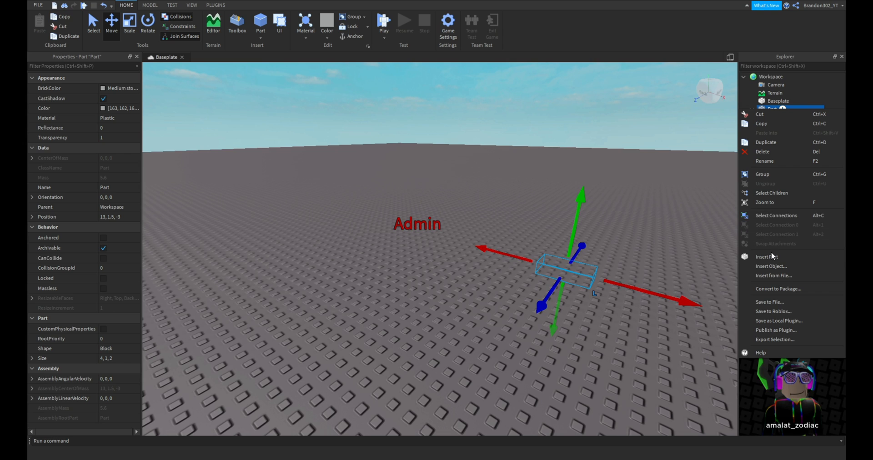
mouse_move(766, 171)
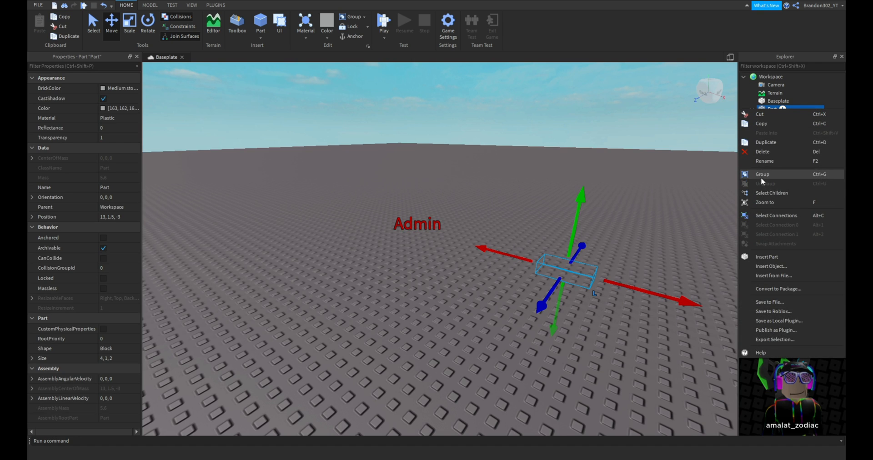
left_click(762, 174)
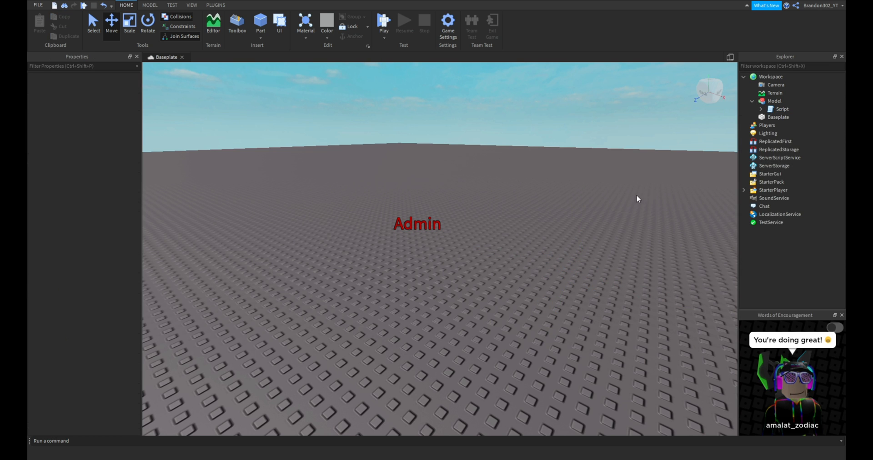
left_click(761, 109)
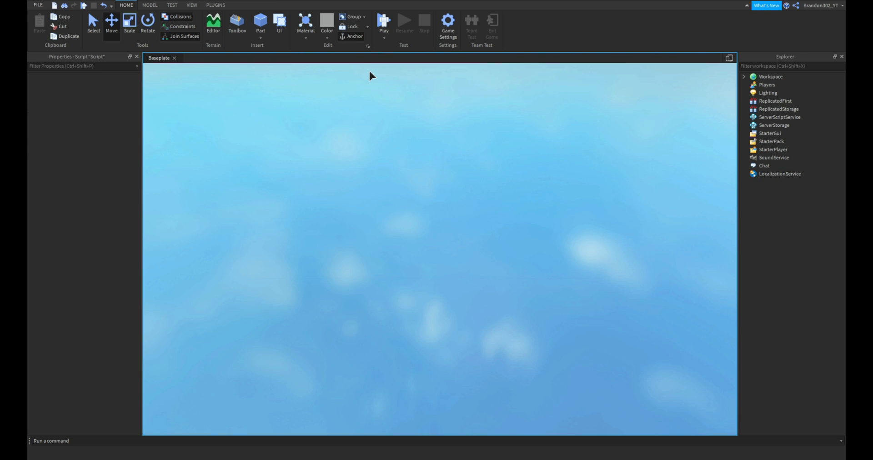
Start a play-test to view the red Admin label above the avatar
left_click(384, 23)
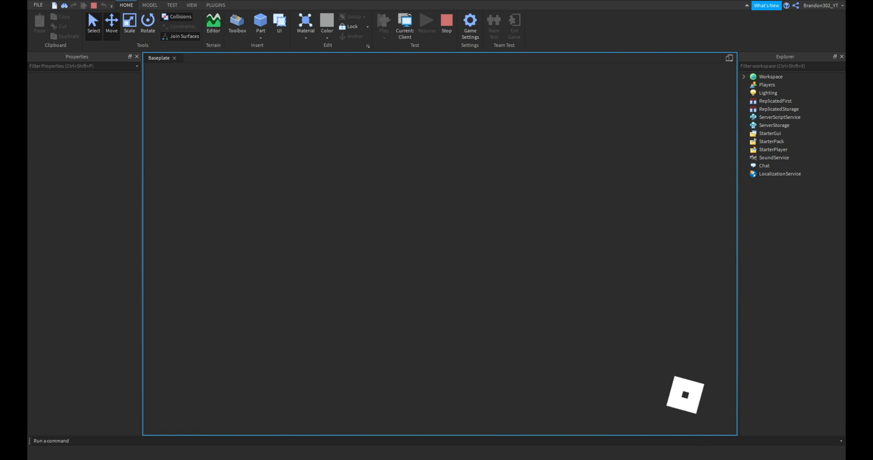
left_click(405, 24)
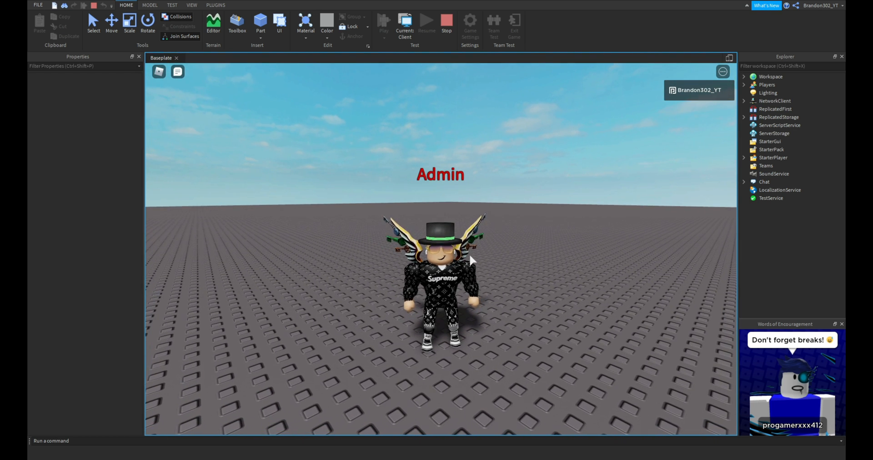
mouse_move(540, 207)
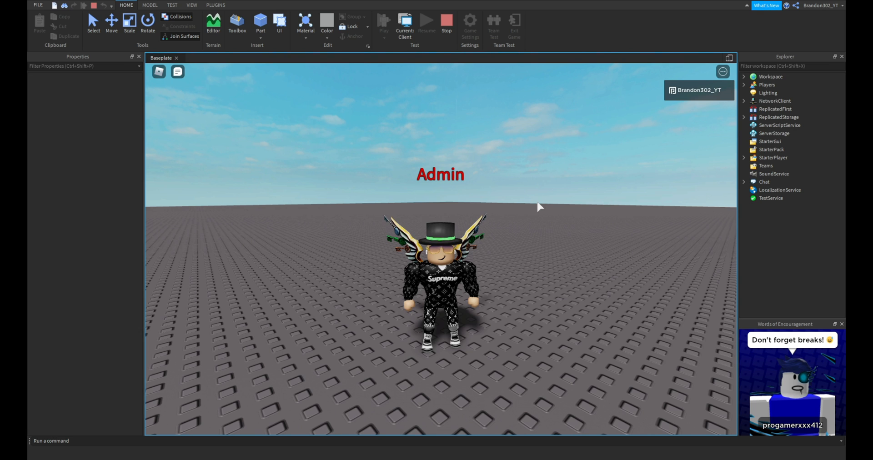